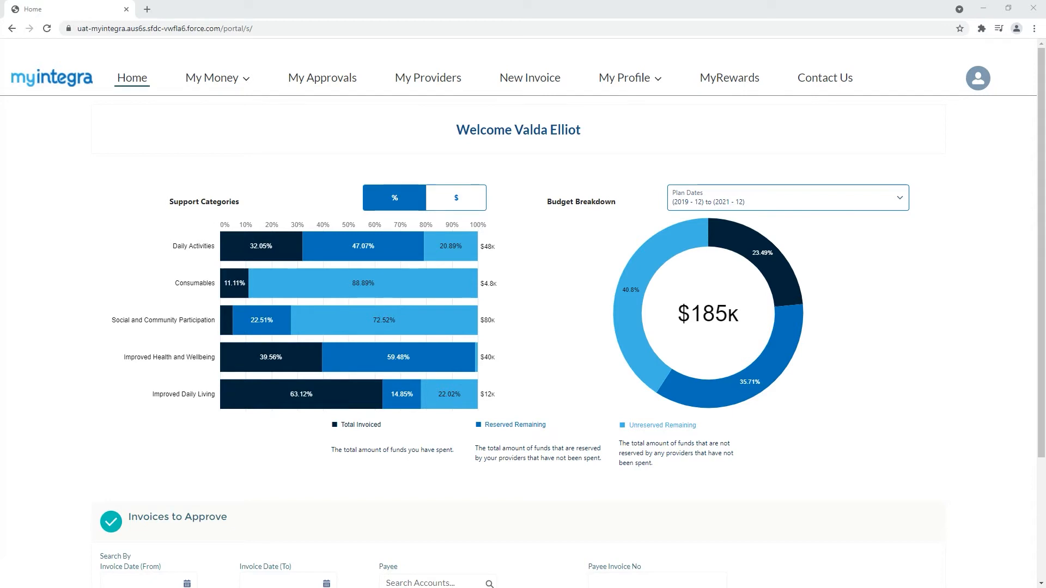
# - Reach the View/Edit My Profile page from the My Profile menu
pyautogui.click(625, 77)
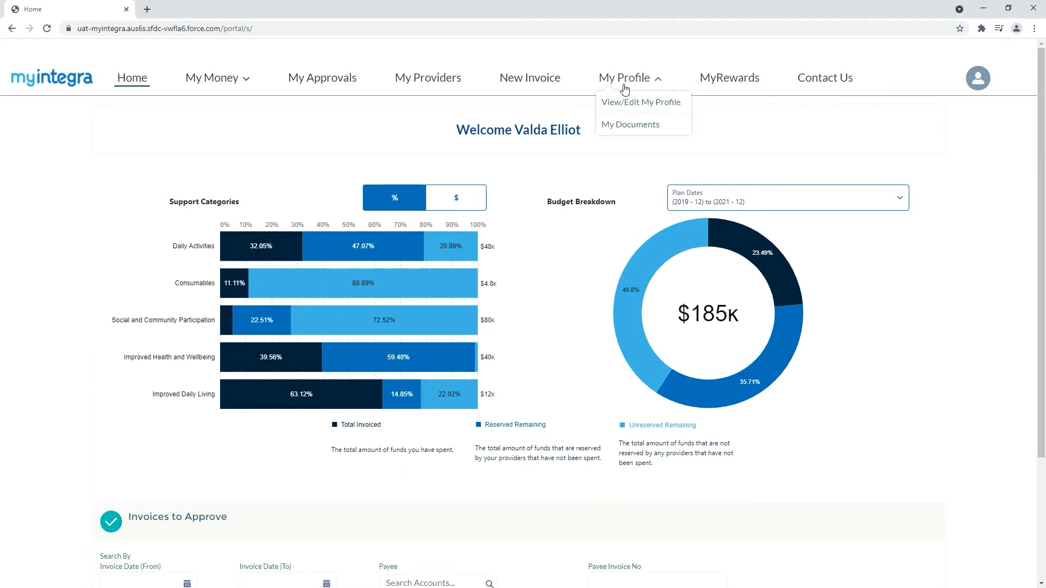
pyautogui.moveTo(625, 103)
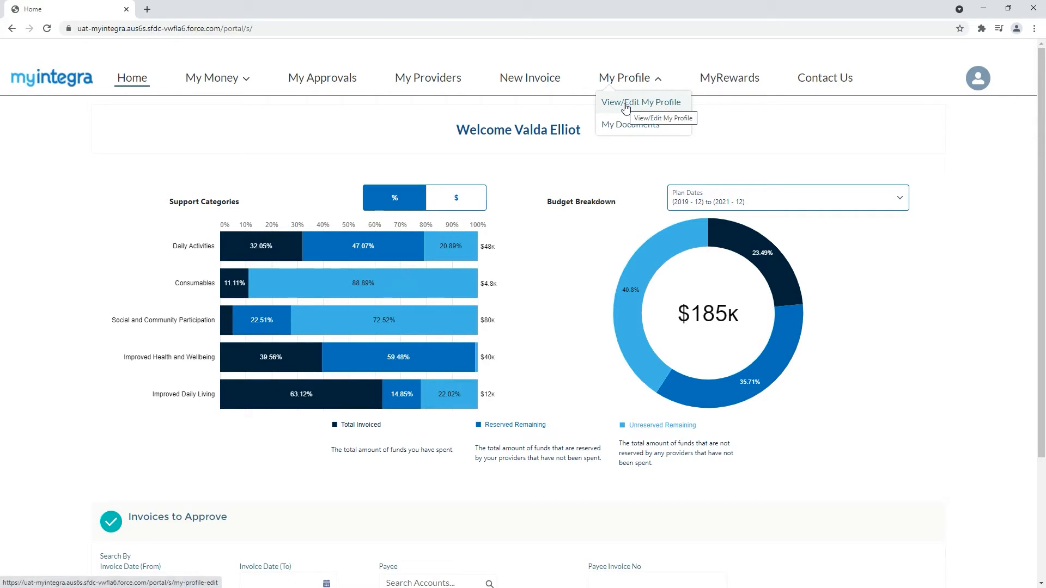
pyautogui.click(641, 101)
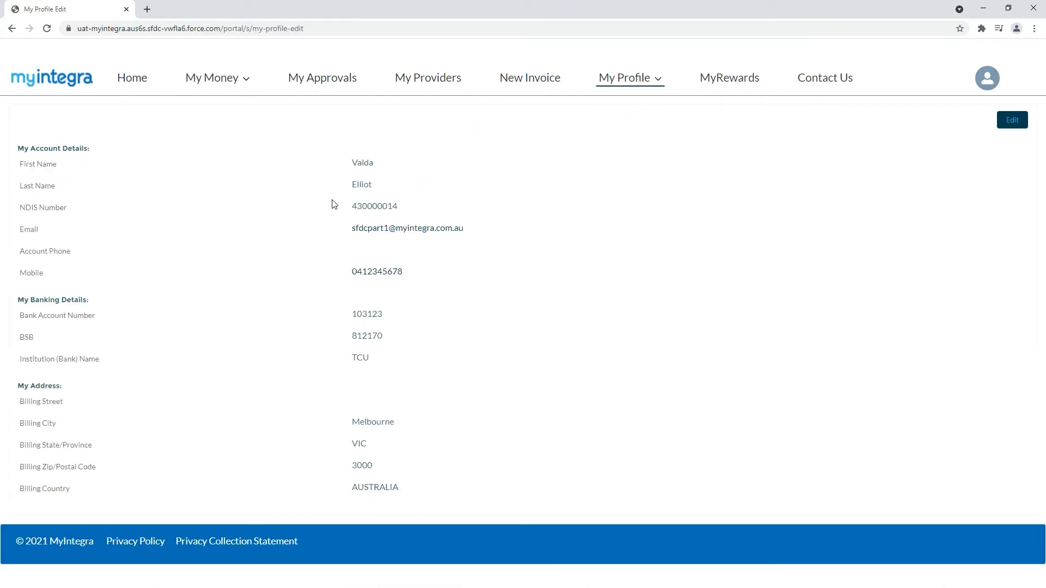
pyautogui.moveTo(318, 207)
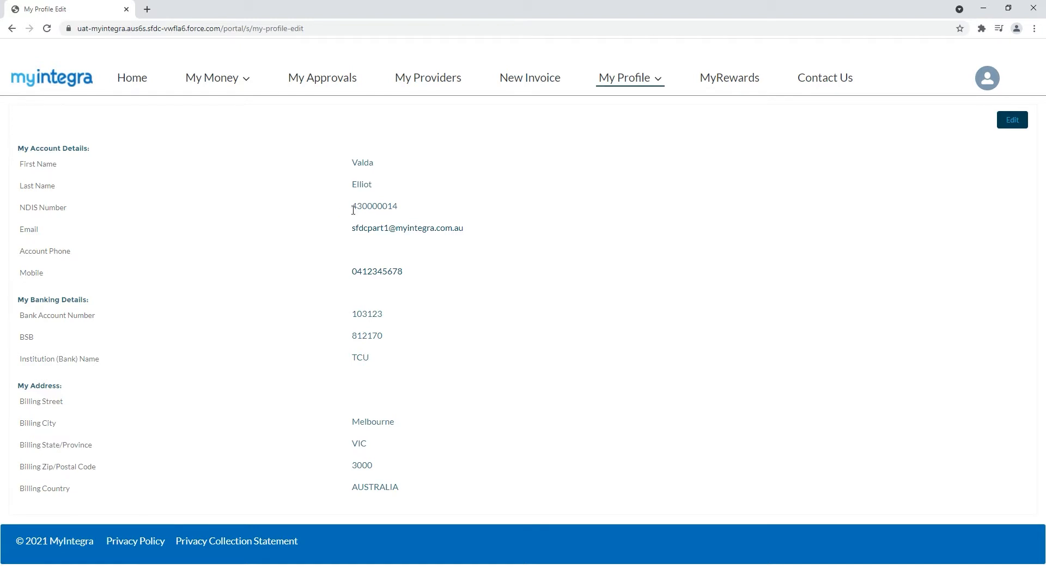
# - Switch the profile to edit mode and enter 123 Sample Street as the billing street
pyautogui.click(1013, 120)
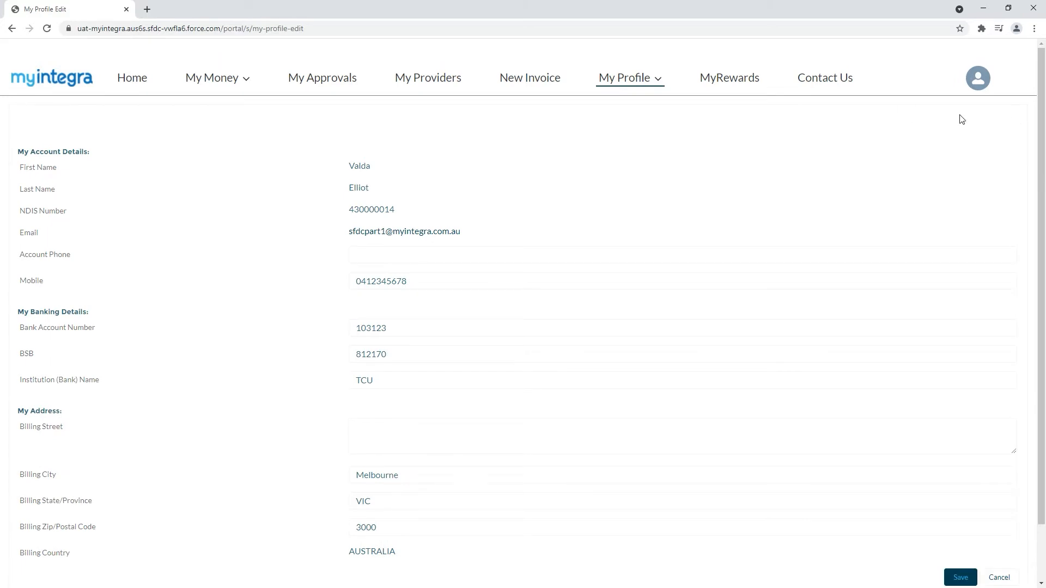
pyautogui.moveTo(521, 224)
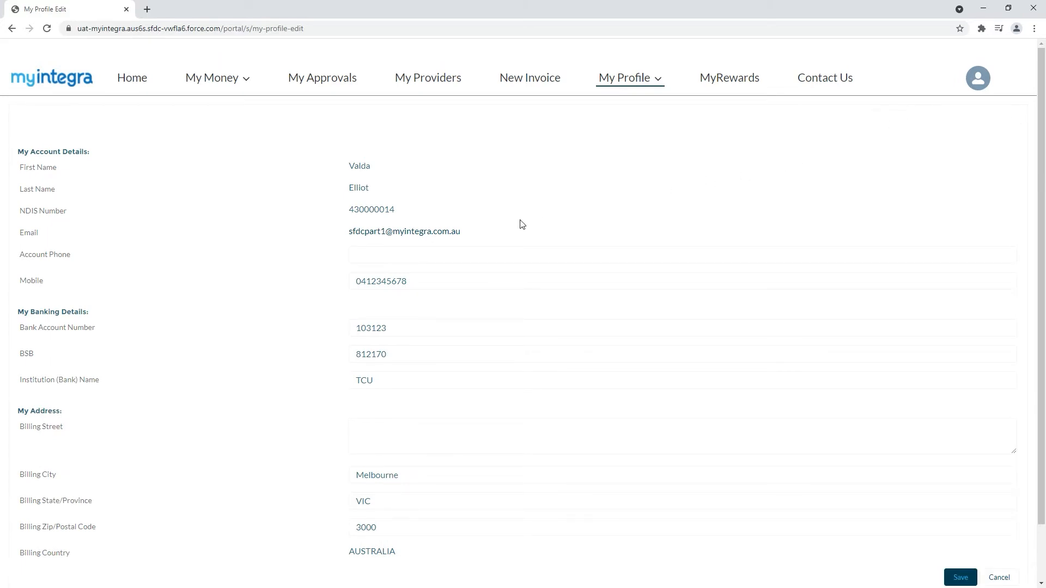
pyautogui.moveTo(489, 231)
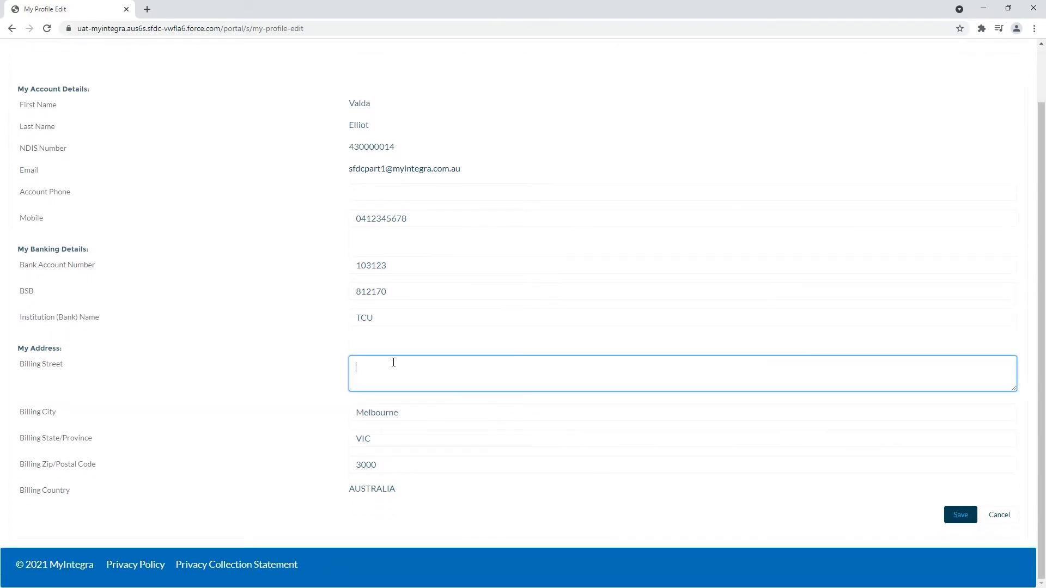
pyautogui.write('123')
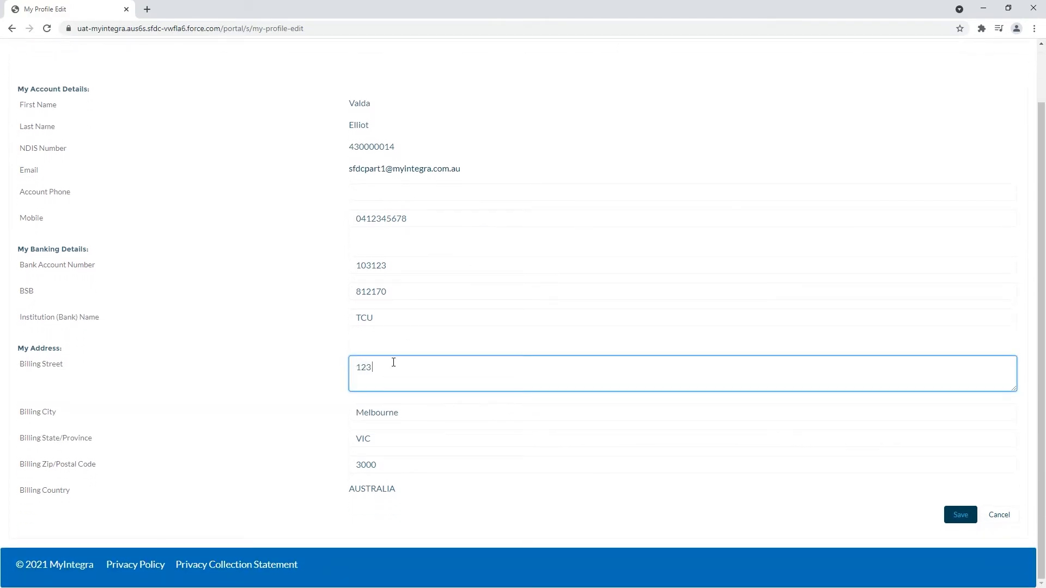
pyautogui.write('Sample')
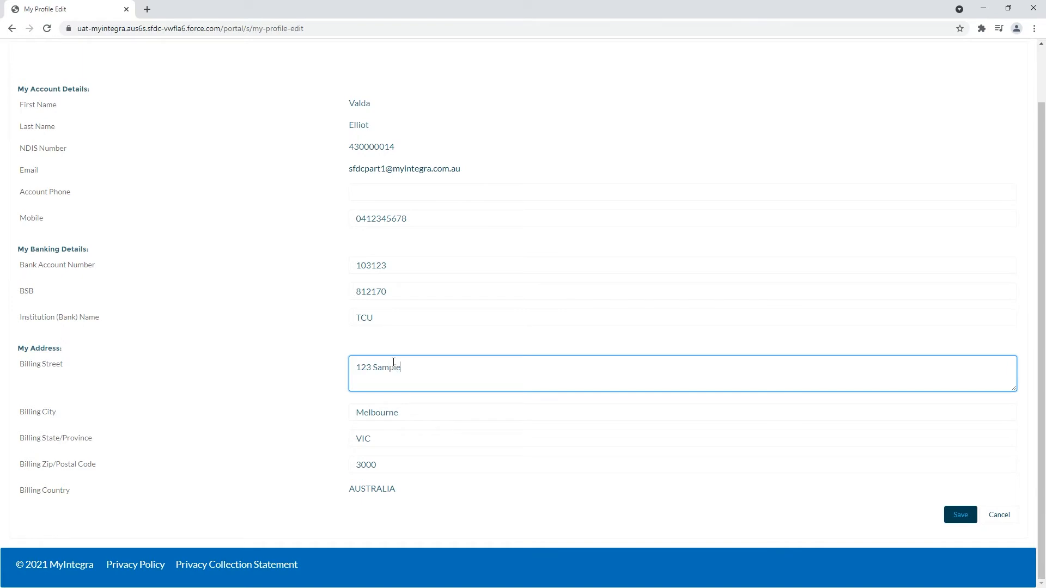
pyautogui.write('Stree')
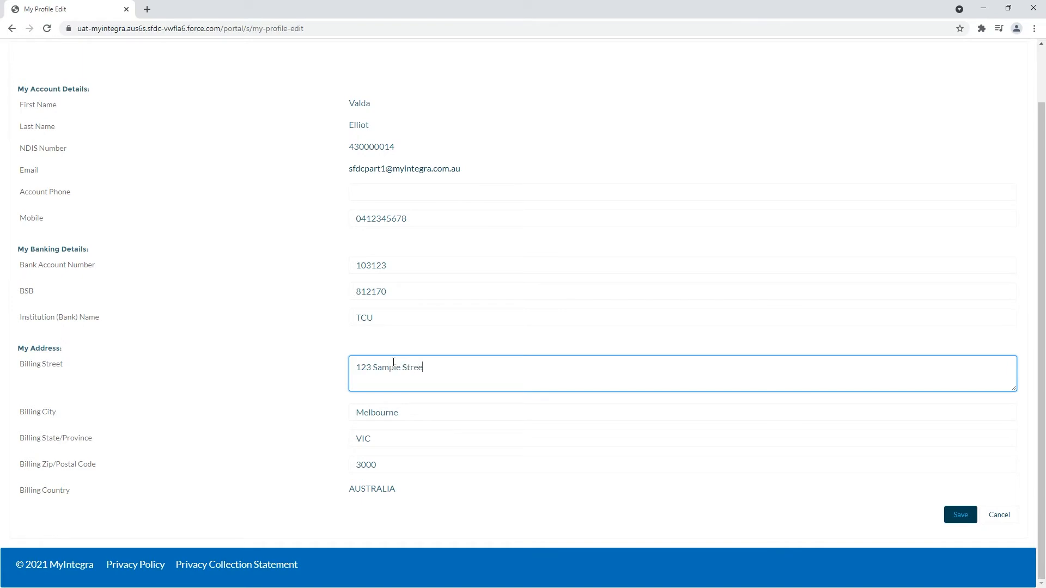
pyautogui.write('t')
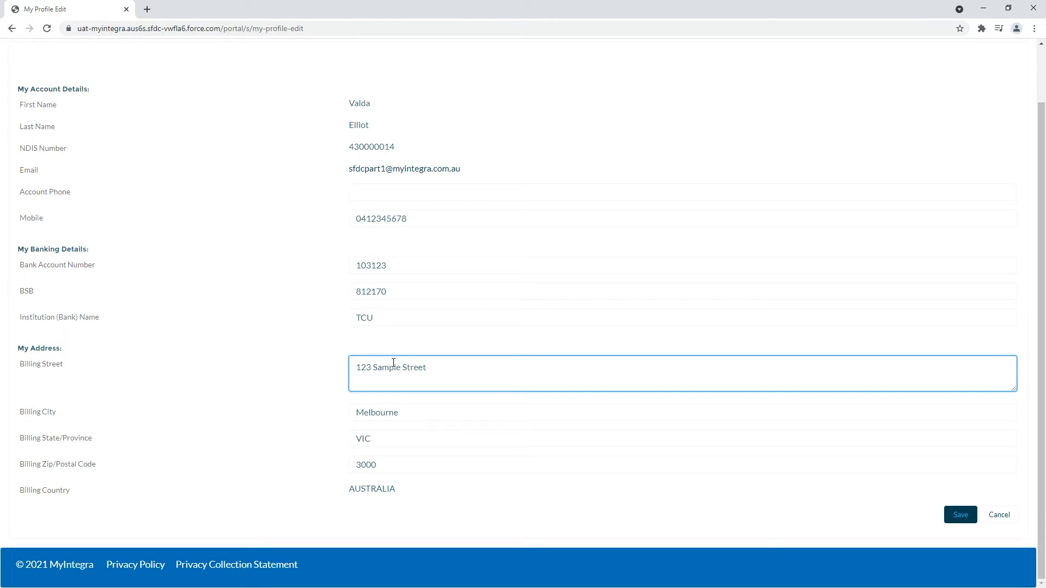
pyautogui.moveTo(925, 471)
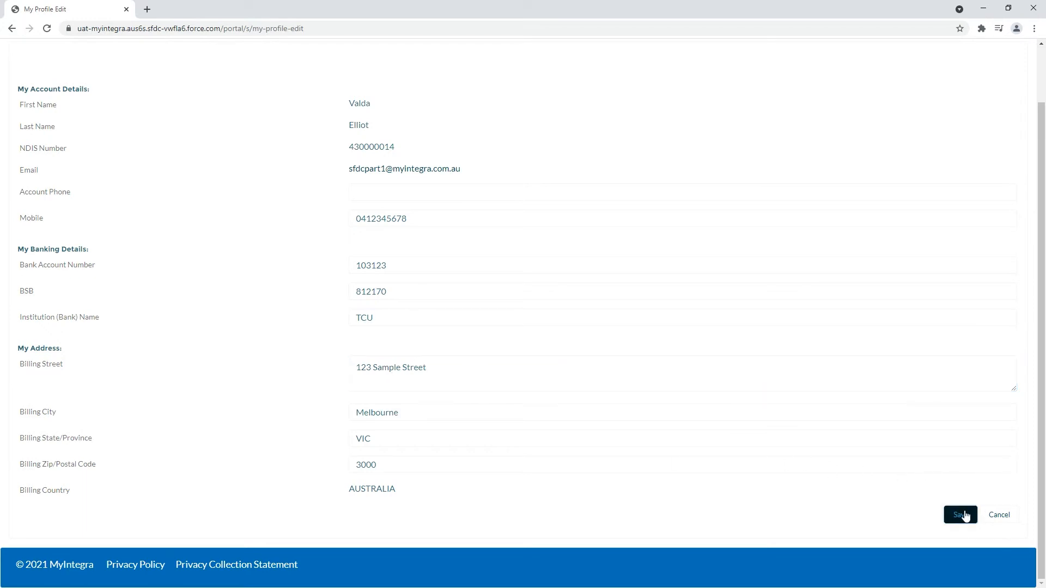
# - Save the profile with billing street 123 Sample Street and dismiss the success message
pyautogui.click(959, 515)
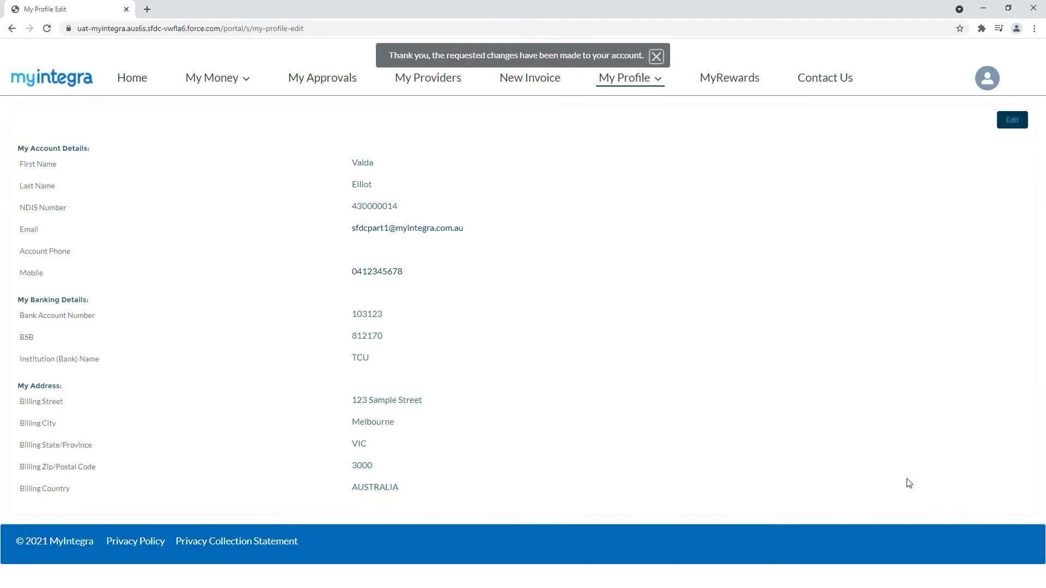
pyautogui.moveTo(798, 433)
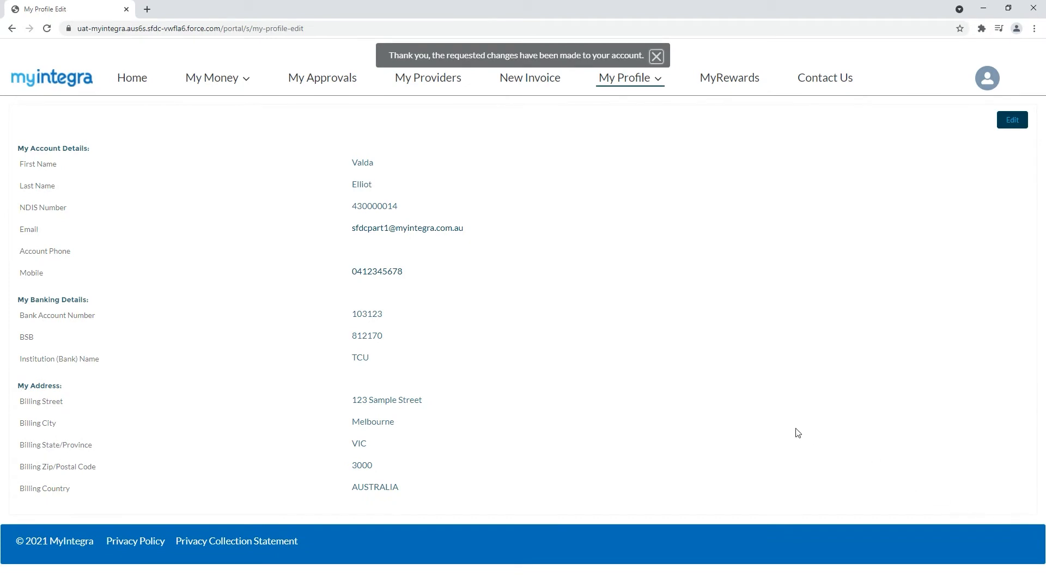
pyautogui.click(656, 55)
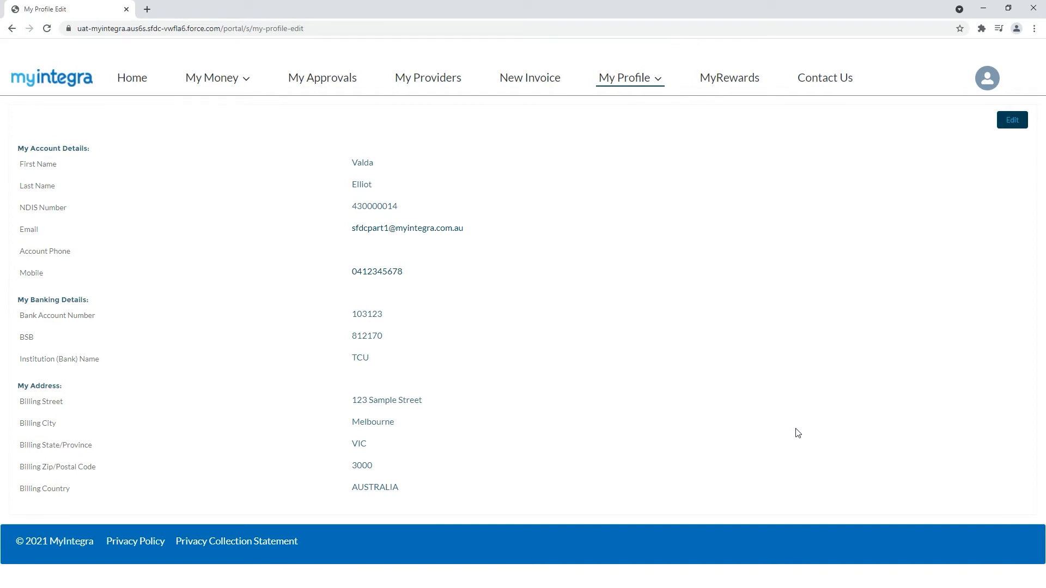
pyautogui.click(624, 77)
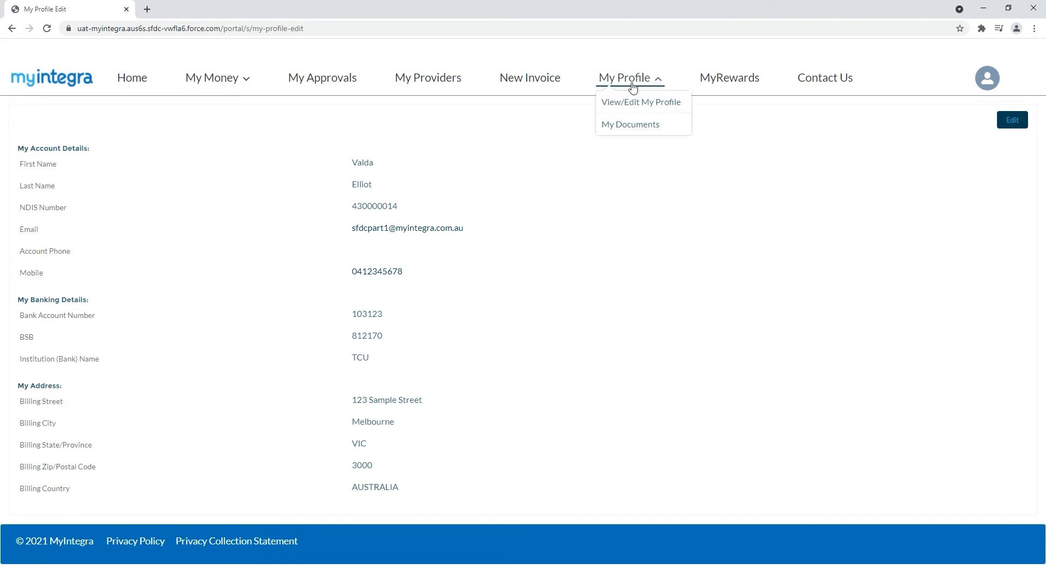
# - Go to My Documents and choose Provider Service Agreement as the NDIS document category
pyautogui.click(629, 124)
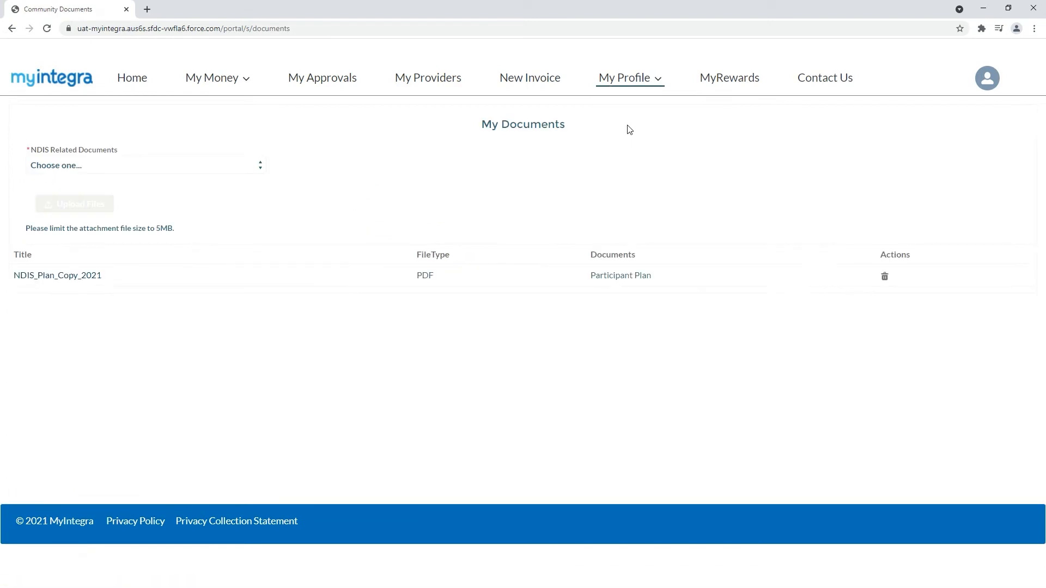
pyautogui.moveTo(440, 156)
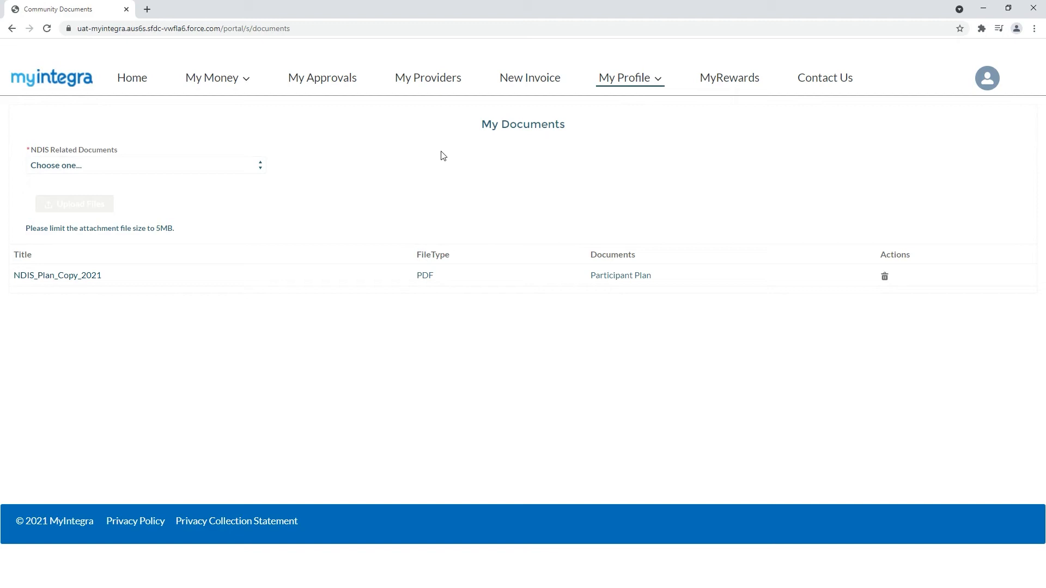
pyautogui.click(144, 165)
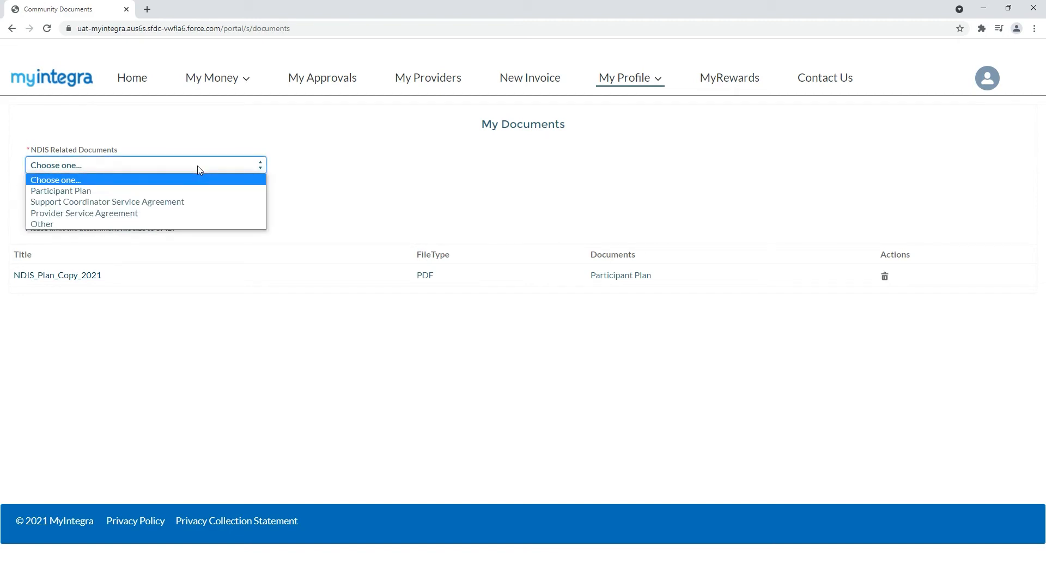
pyautogui.click(84, 212)
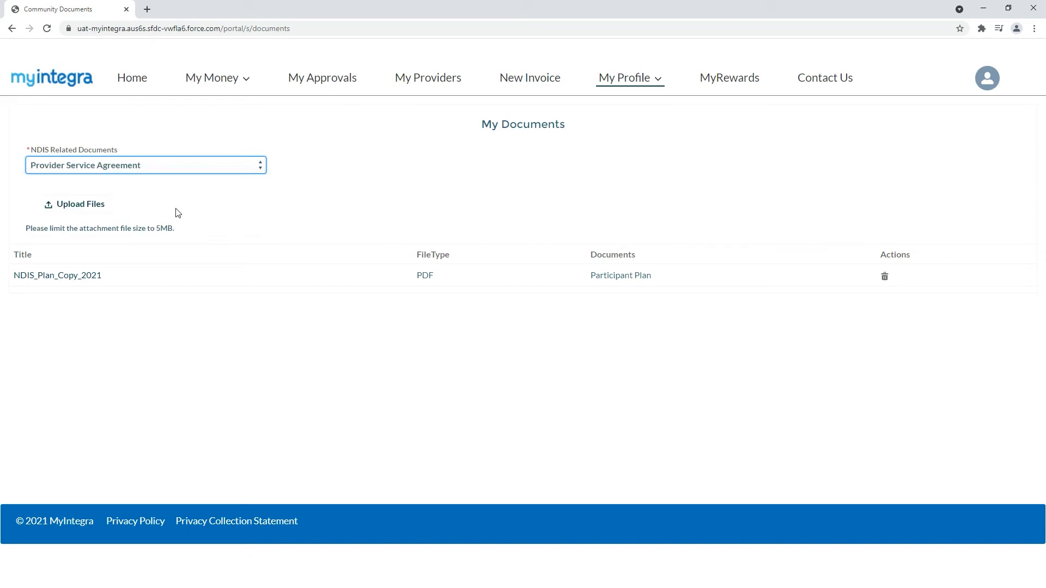
pyautogui.moveTo(80, 204)
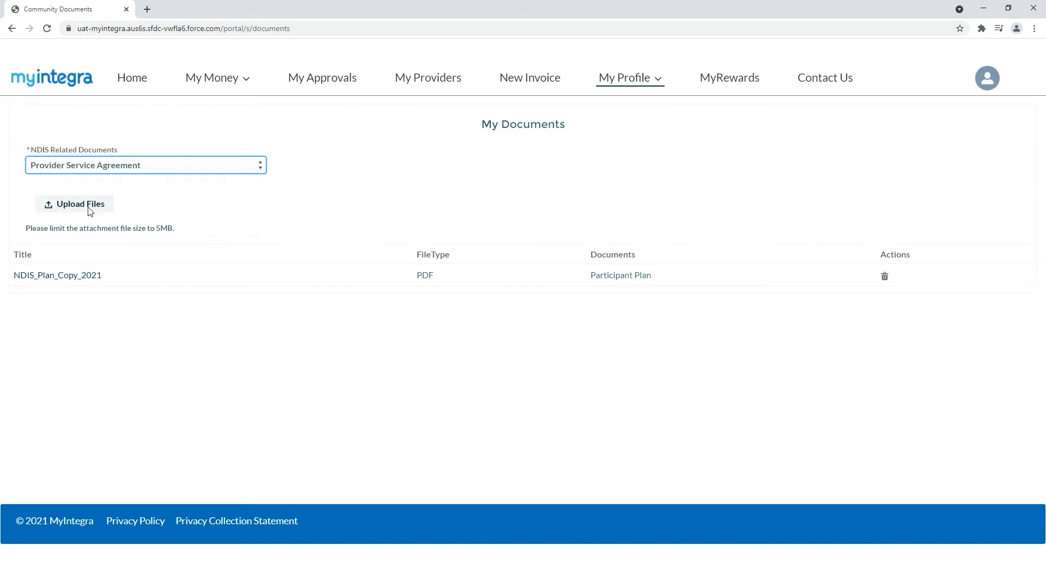
# - Upload Service_Agreement_SOS.pdf so it lists under Provider Service Agreement
pyautogui.click(74, 203)
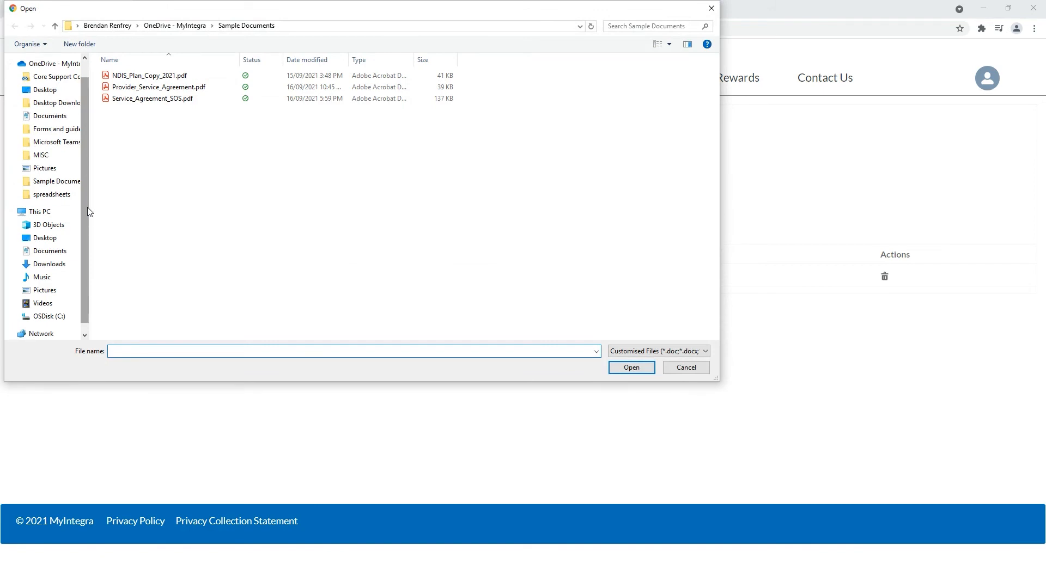
pyautogui.click(154, 98)
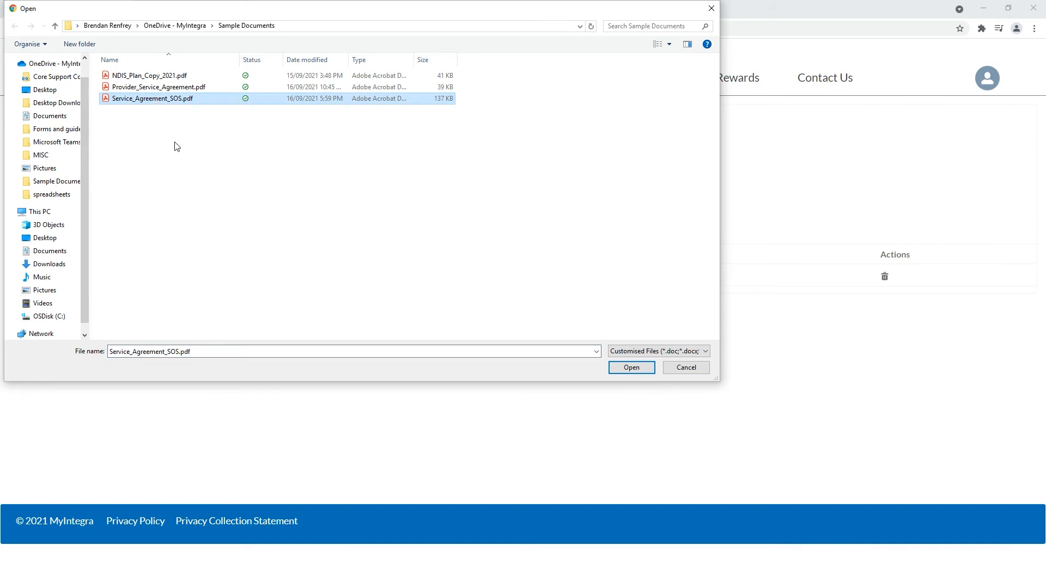
pyautogui.click(630, 367)
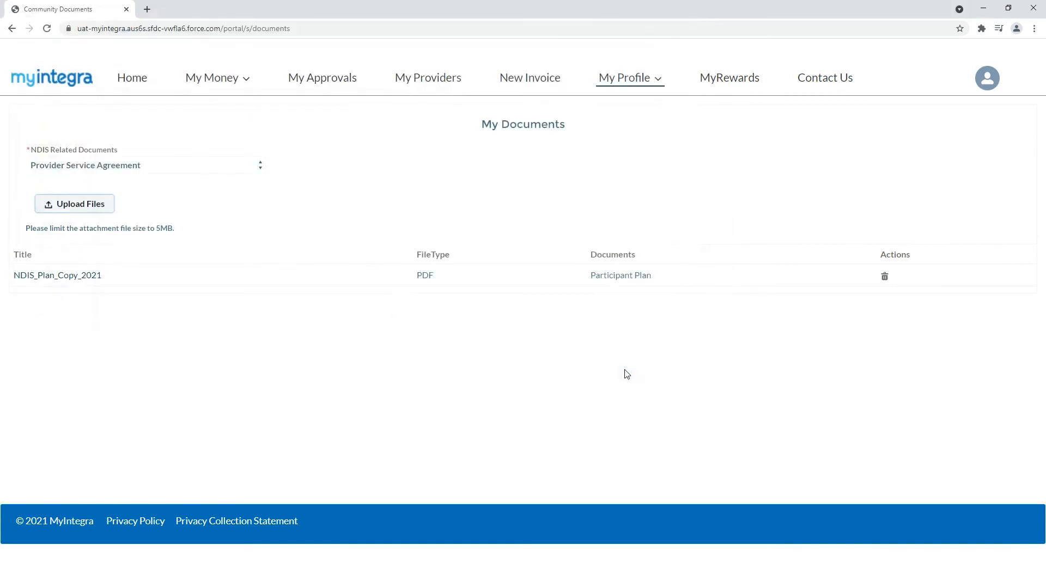
pyautogui.click(74, 203)
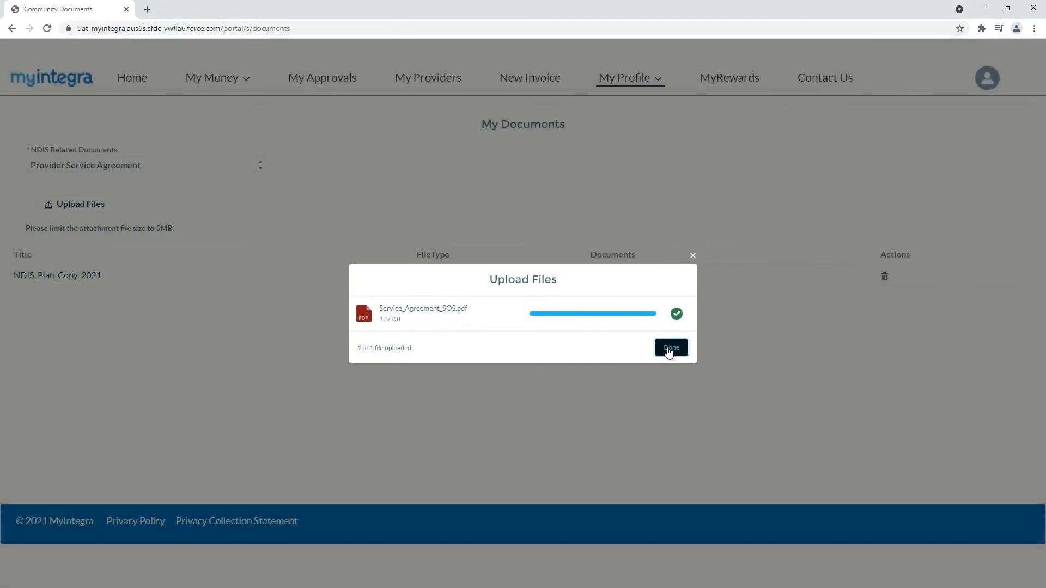
pyautogui.click(670, 347)
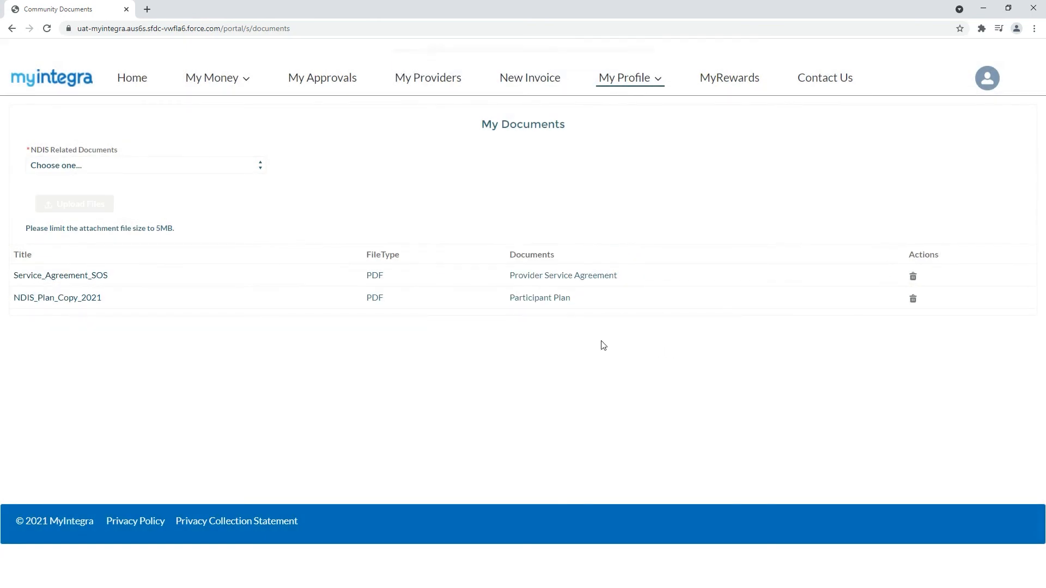
pyautogui.moveTo(260, 327)
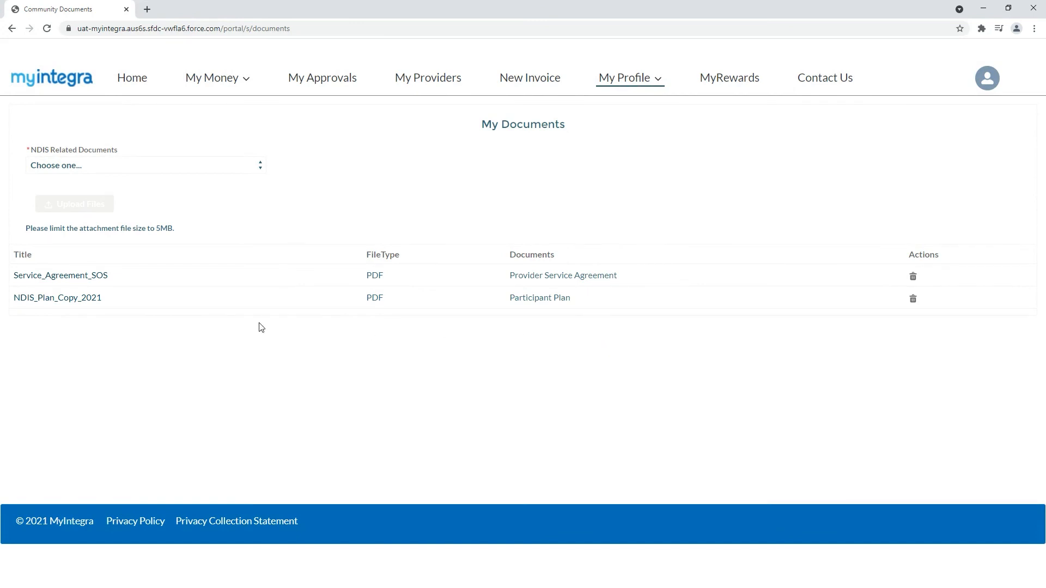
pyautogui.moveTo(60, 275)
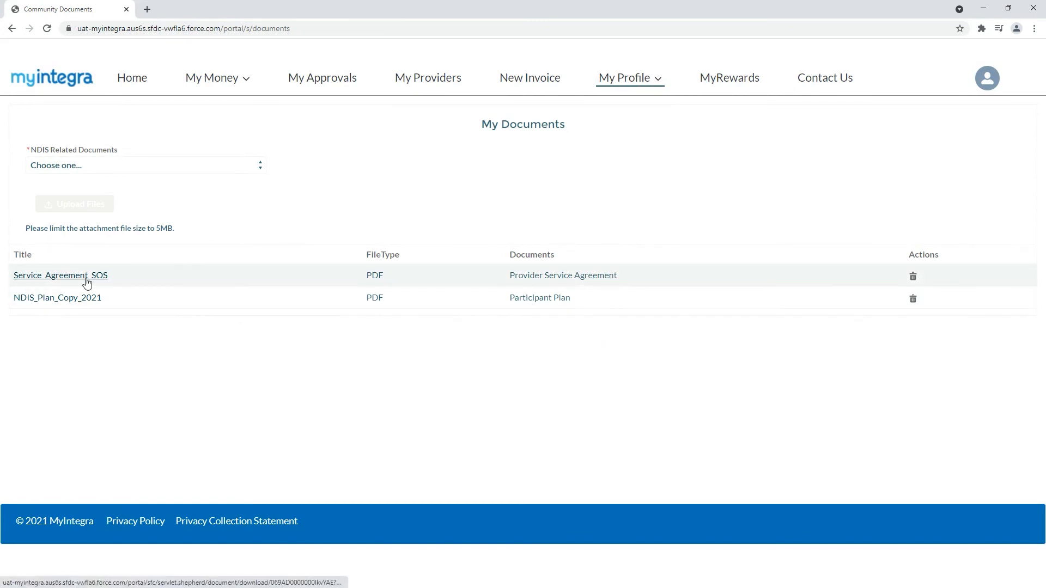
# - View the uploaded Service_Agreement_SOS PDF, then return to the documents list
pyautogui.click(59, 274)
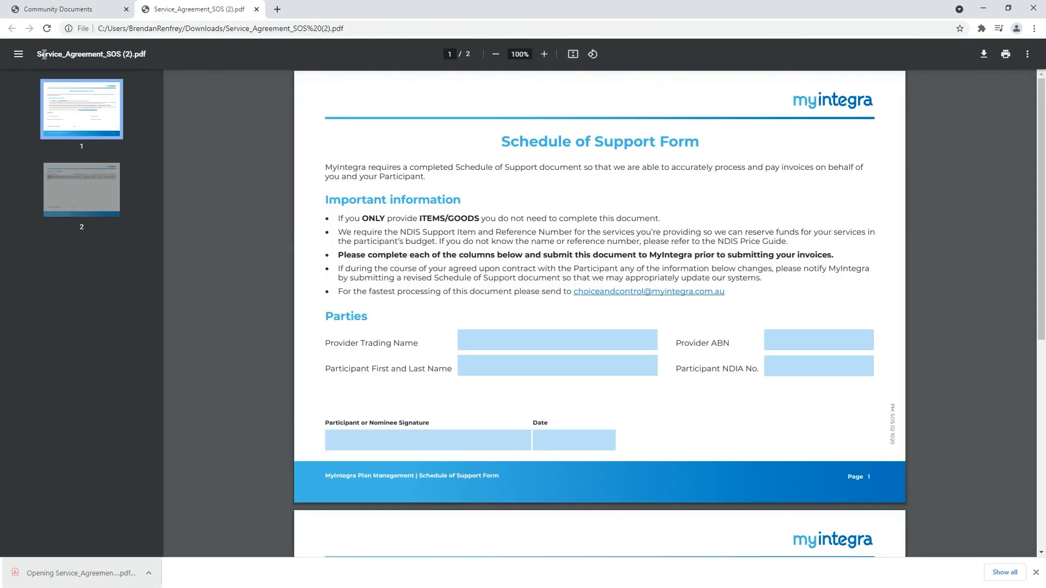
pyautogui.click(60, 9)
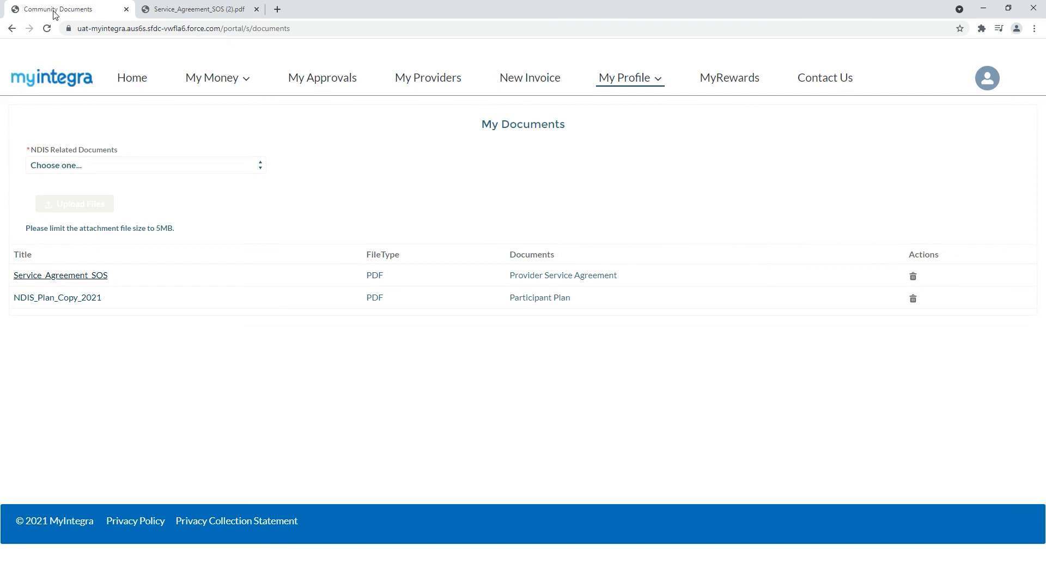